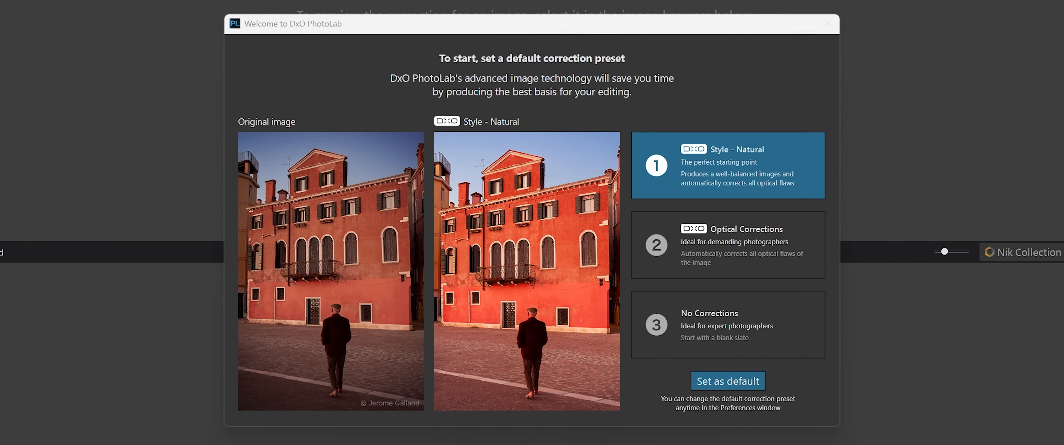
# Step: Preview the Optical Corrections and No Corrections presets on the sample photo, then set the default
pyautogui.click(728, 245)
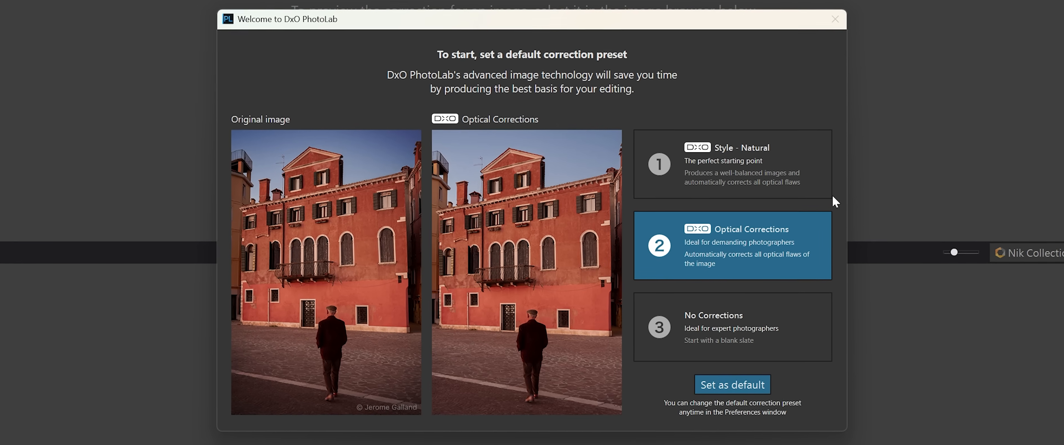
pyautogui.click(733, 328)
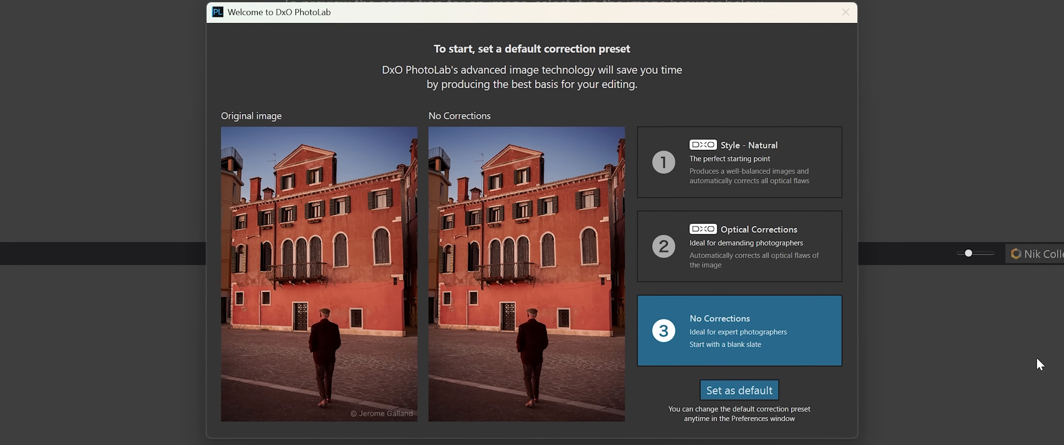
pyautogui.click(738, 390)
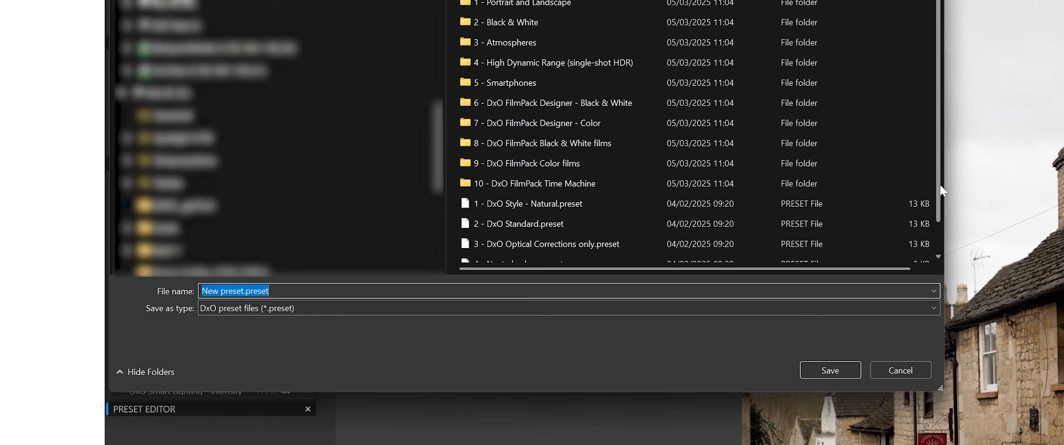
# Step: Name the new preset 'Me new lovely preset' and save it
pyautogui.write('Me new lov')
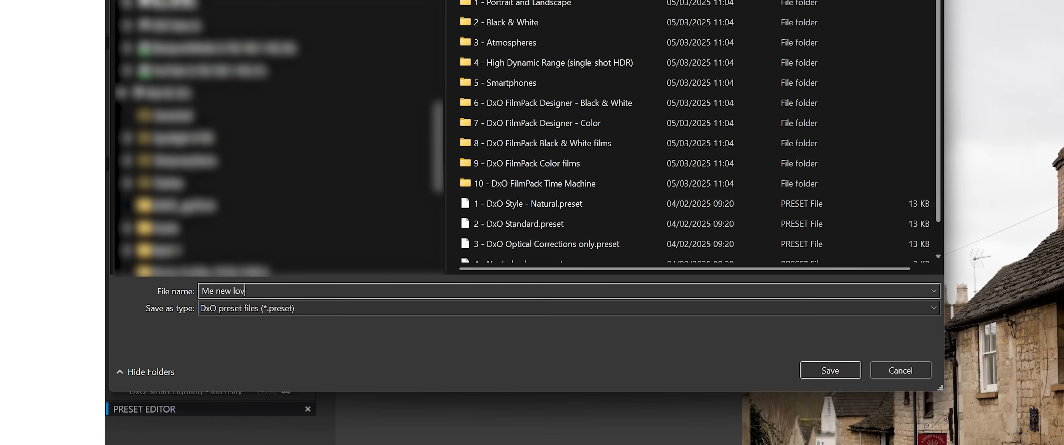
pyautogui.write('ely preset')
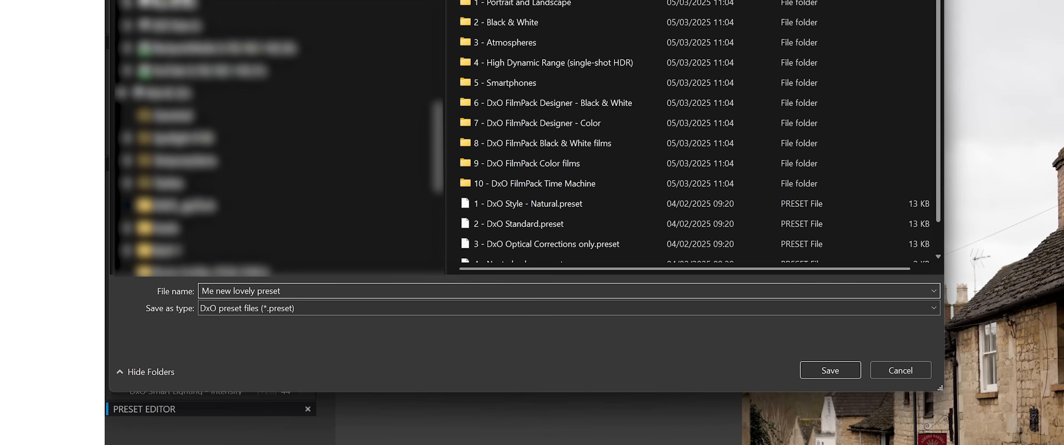
pyautogui.click(829, 370)
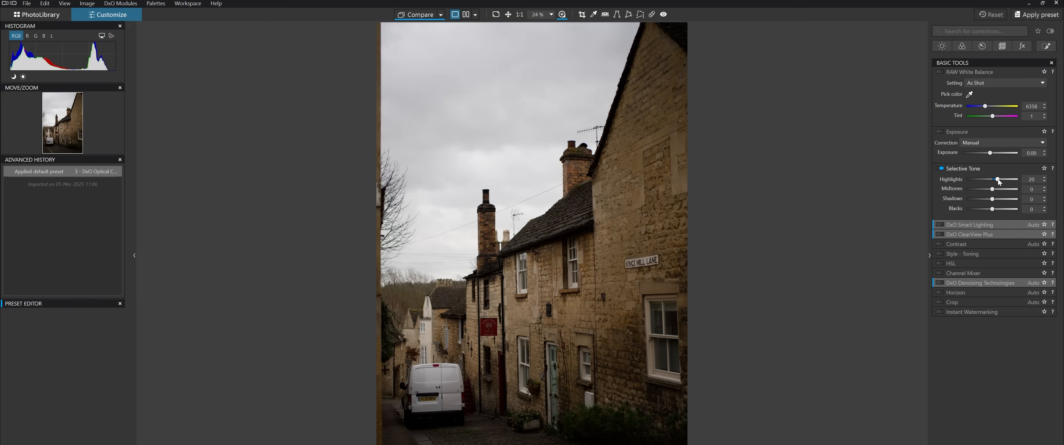
# Step: Raise highlights to 32, exposure to 0.72 and turn on DxO Smart Lighting
pyautogui.moveTo(996, 179); pyautogui.dragTo(1000, 179)
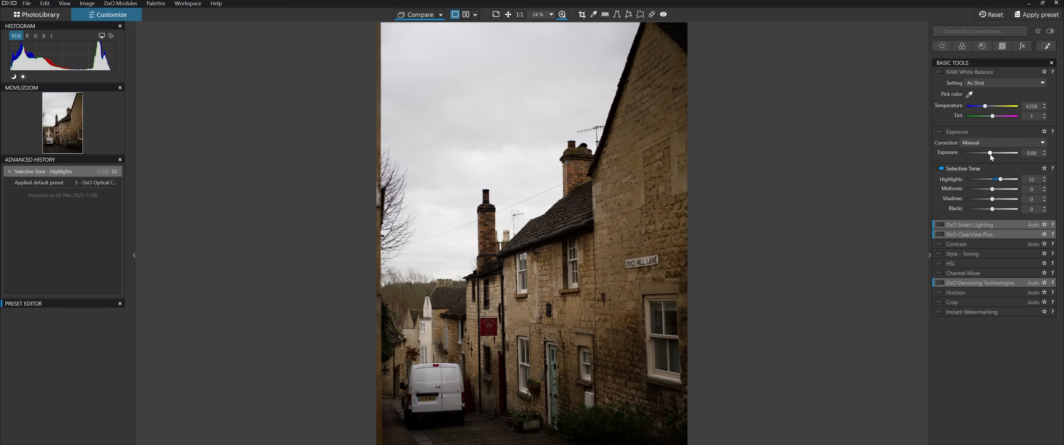
pyautogui.moveTo(988, 153); pyautogui.dragTo(994, 153)
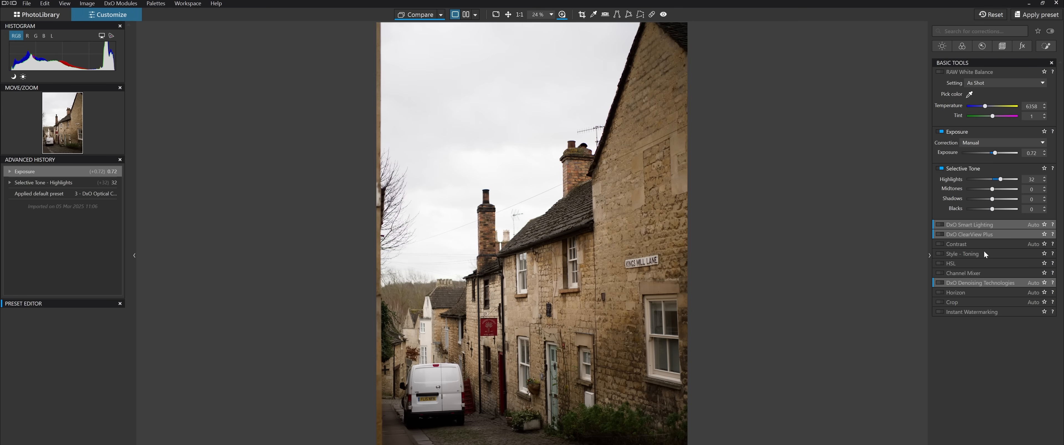
pyautogui.click(984, 142)
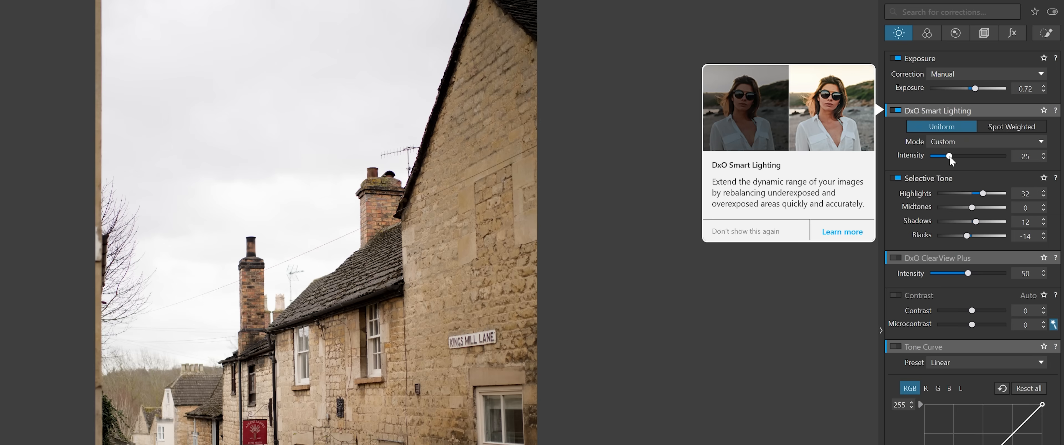
# Step: Try Smart Lighting intensity at 50, drop it to 19, then nudge it slightly higher
pyautogui.moveTo(949, 156); pyautogui.dragTo(988, 155)
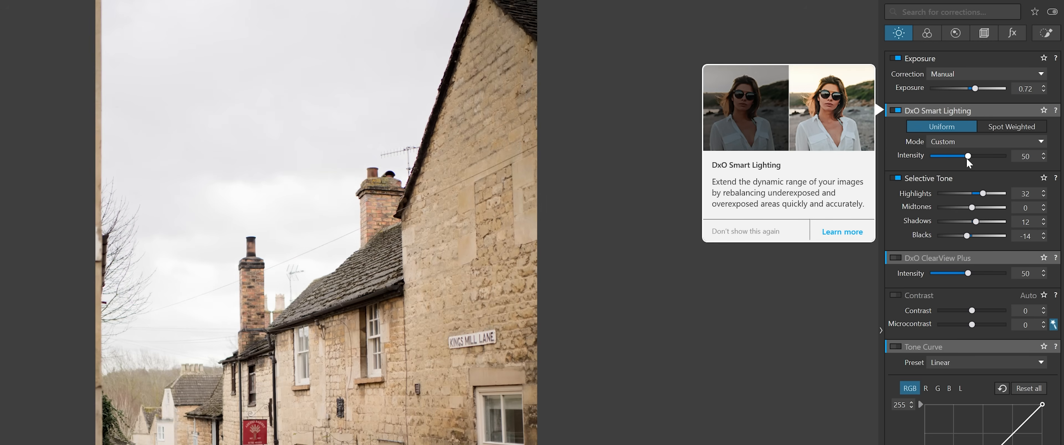
pyautogui.moveTo(988, 156); pyautogui.dragTo(942, 156)
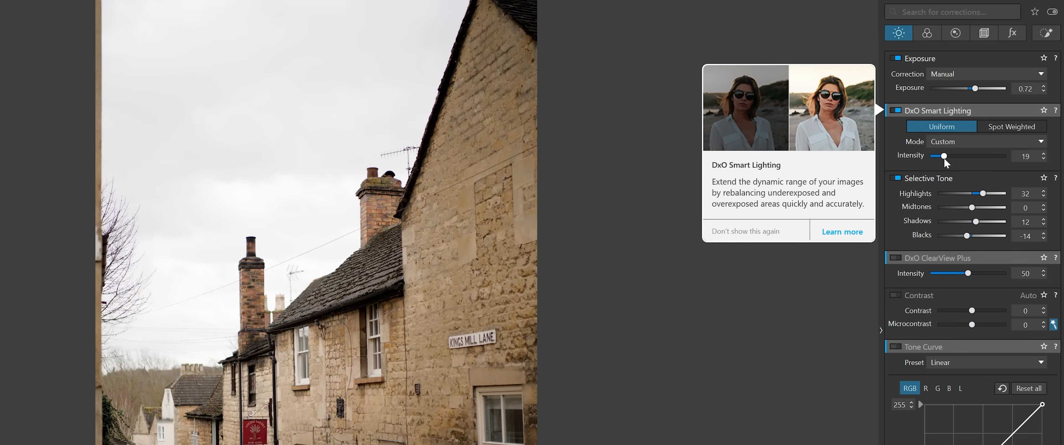
pyautogui.moveTo(944, 155); pyautogui.dragTo(960, 155)
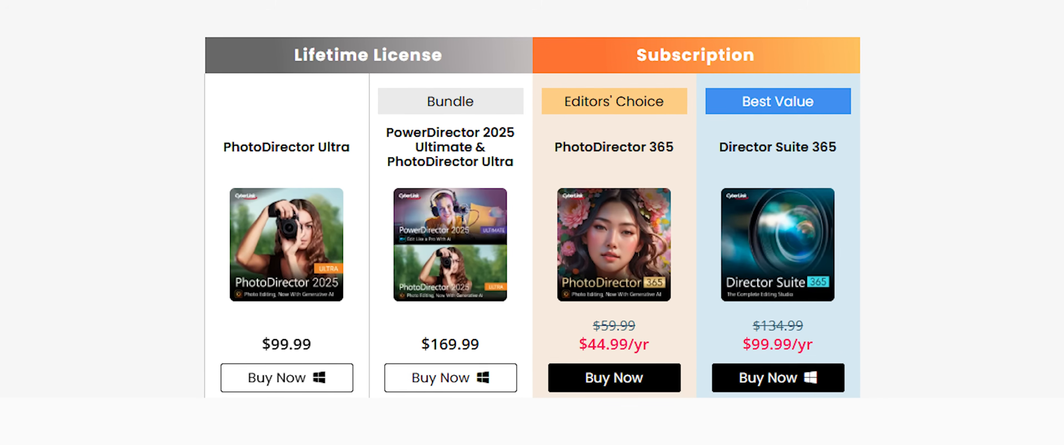
# Step: Scroll the CyberLink store page down to the PhotoDirector pricing table
pyautogui.scroll(-3)
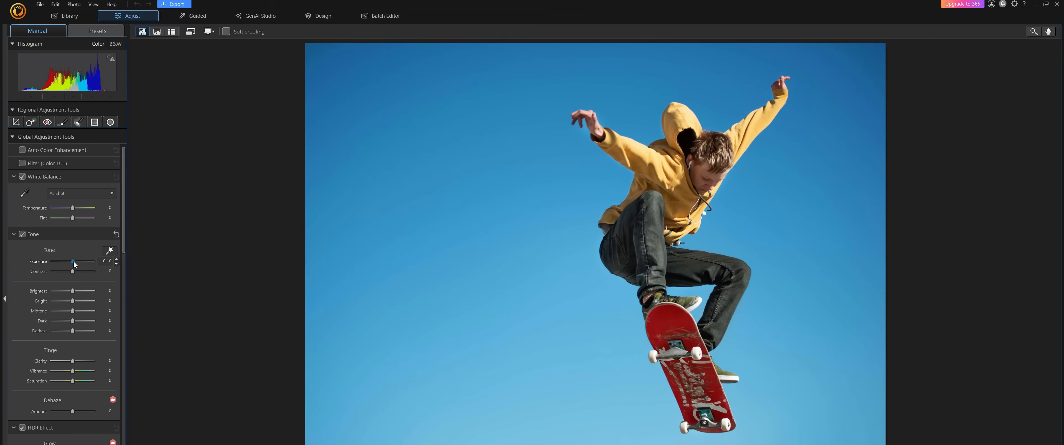
# Step: Set Exposure -0.33, Contrast 57, Brighter 14, Bright 35, Midtone 16, Dark -22 on the skateboarder photo
pyautogui.moveTo(74, 262); pyautogui.dragTo(69, 262)
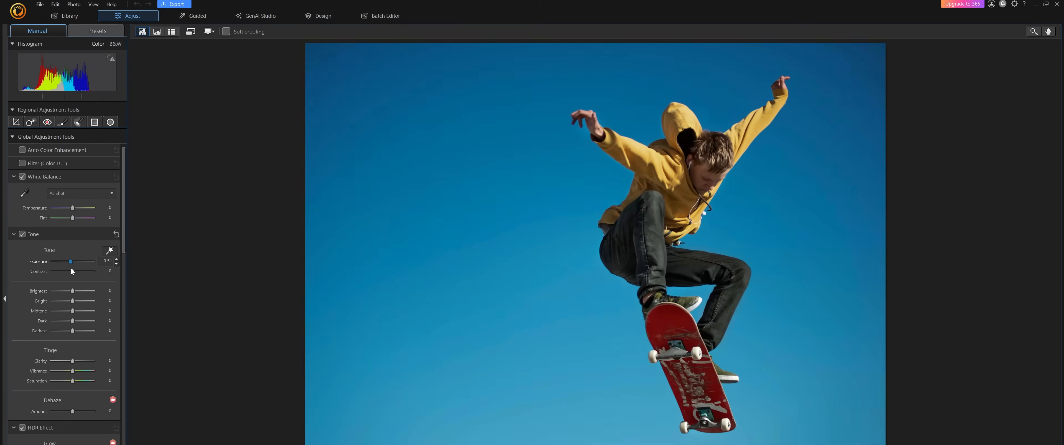
pyautogui.moveTo(71, 272); pyautogui.dragTo(84, 272)
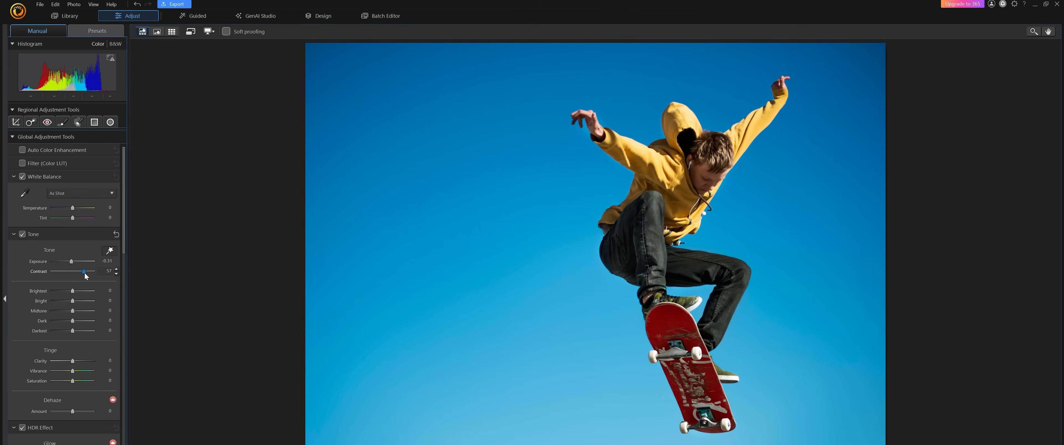
pyautogui.moveTo(73, 291); pyautogui.dragTo(73, 291)
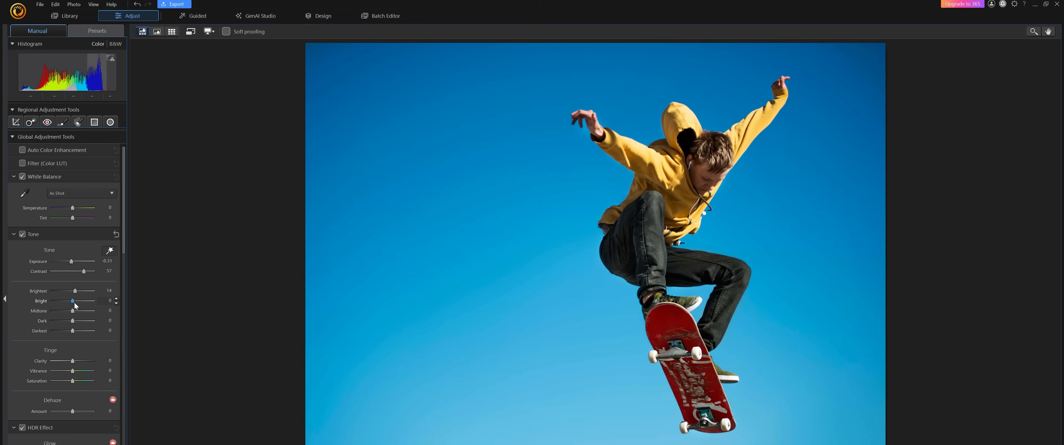
pyautogui.moveTo(73, 301); pyautogui.dragTo(79, 300)
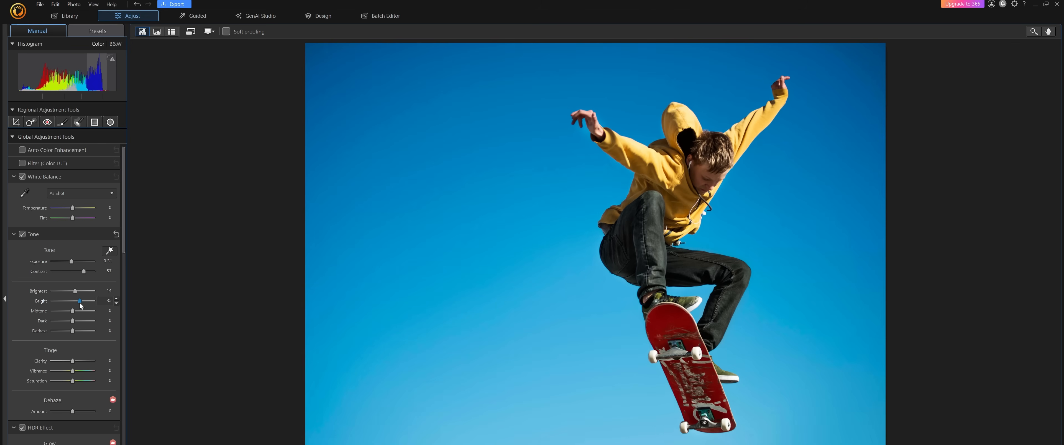
pyautogui.moveTo(64, 312); pyautogui.dragTo(74, 311)
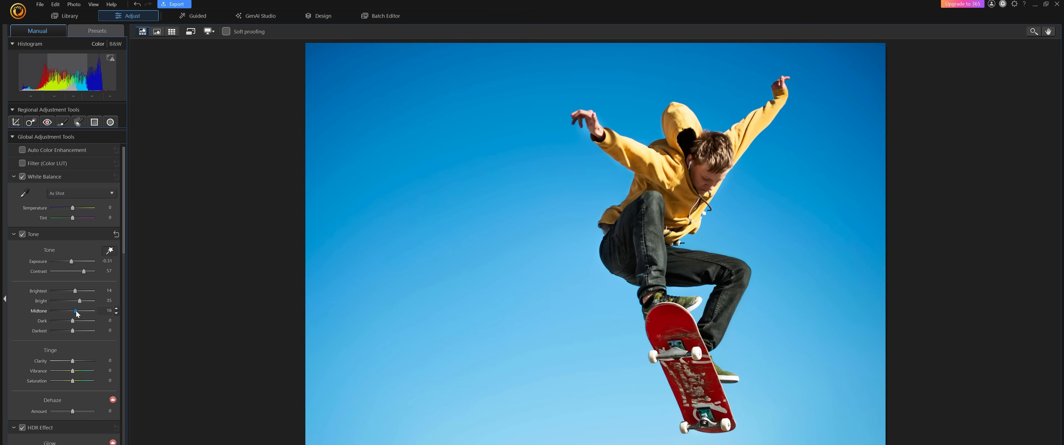
pyautogui.moveTo(73, 320); pyautogui.dragTo(68, 321)
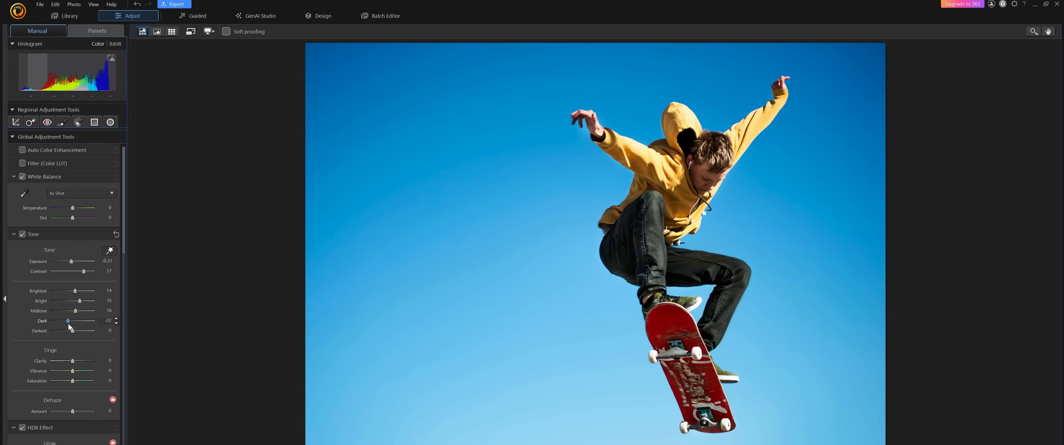
pyautogui.click(323, 16)
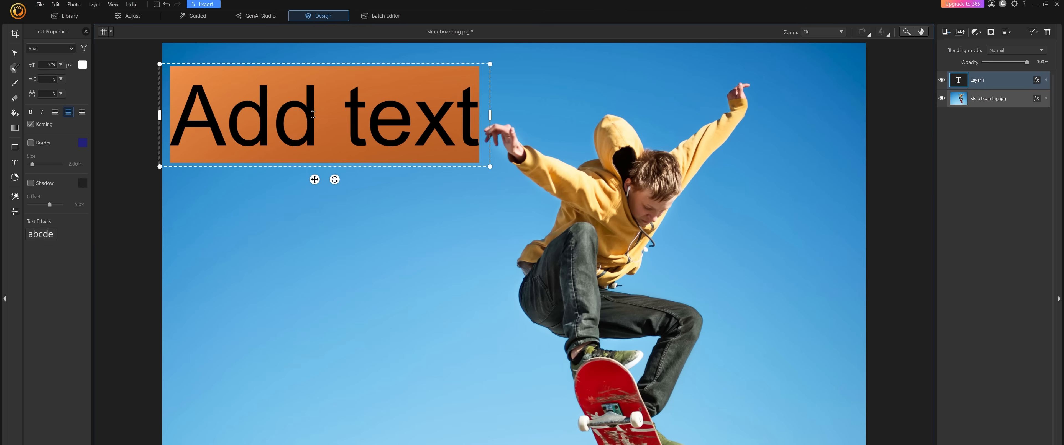
# Step: Enter the text 'SIK' and 'OILLE' on two lines and switch to moving the text layer
pyautogui.write('SIK')
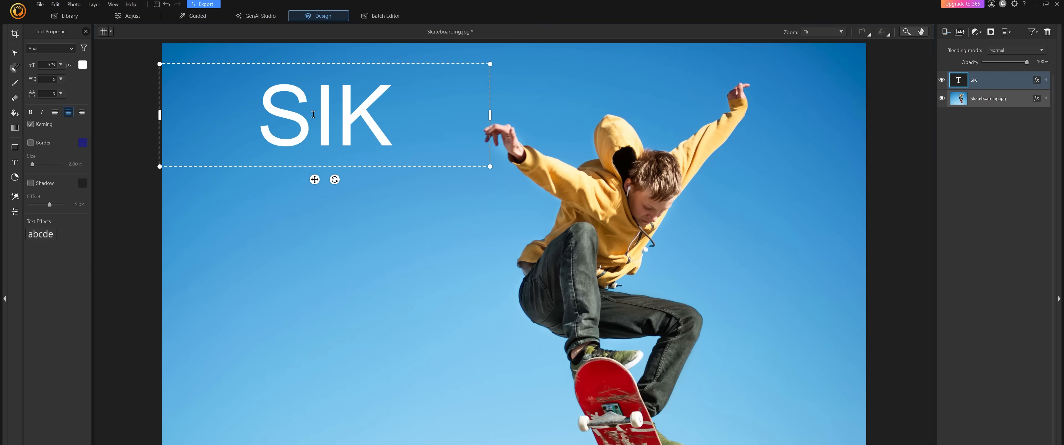
pyautogui.write('OILLE')
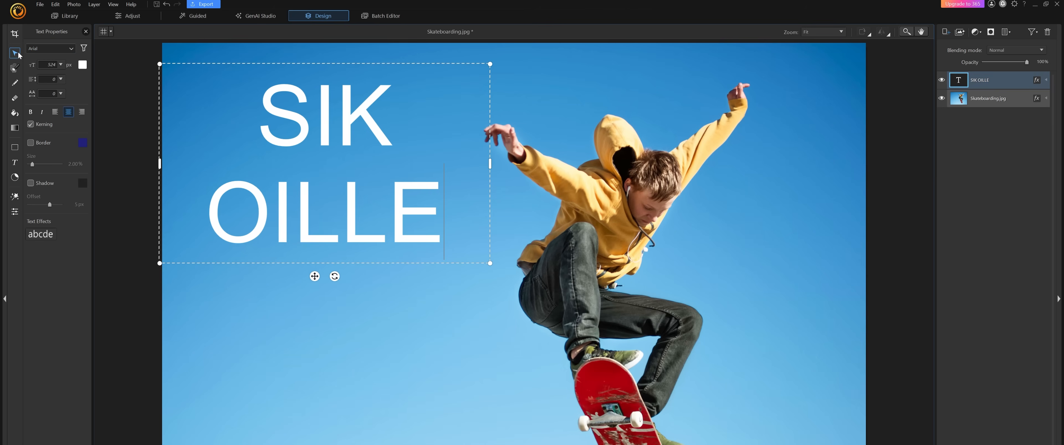
pyautogui.click(14, 52)
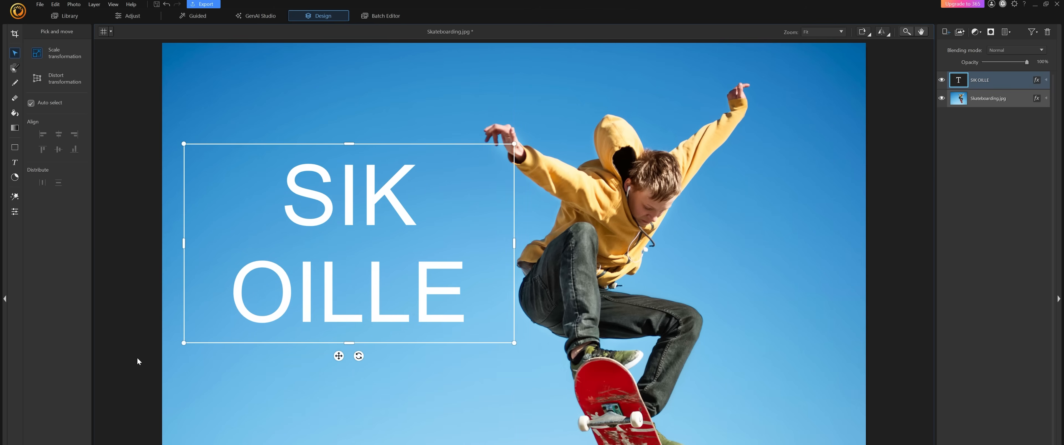
pyautogui.click(381, 16)
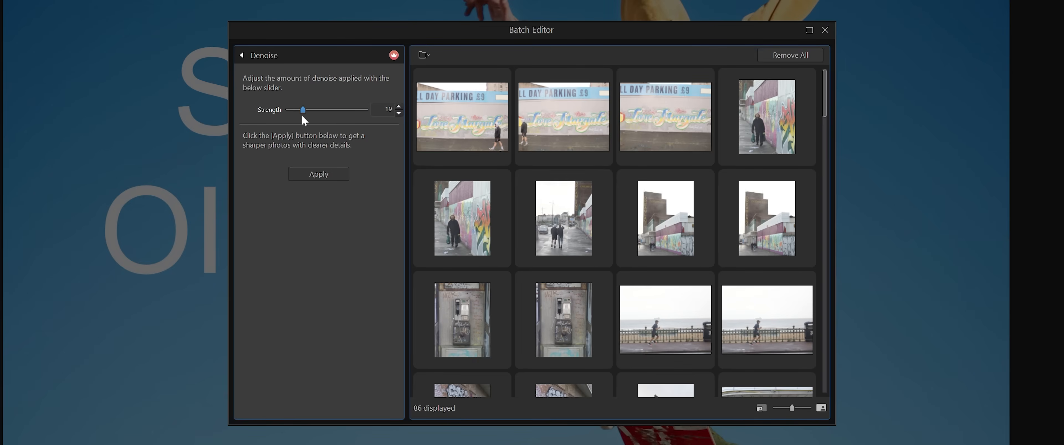
# Step: Set denoise strength to 59 and apply it to all 86 batch photos
pyautogui.moveTo(303, 109); pyautogui.dragTo(333, 110)
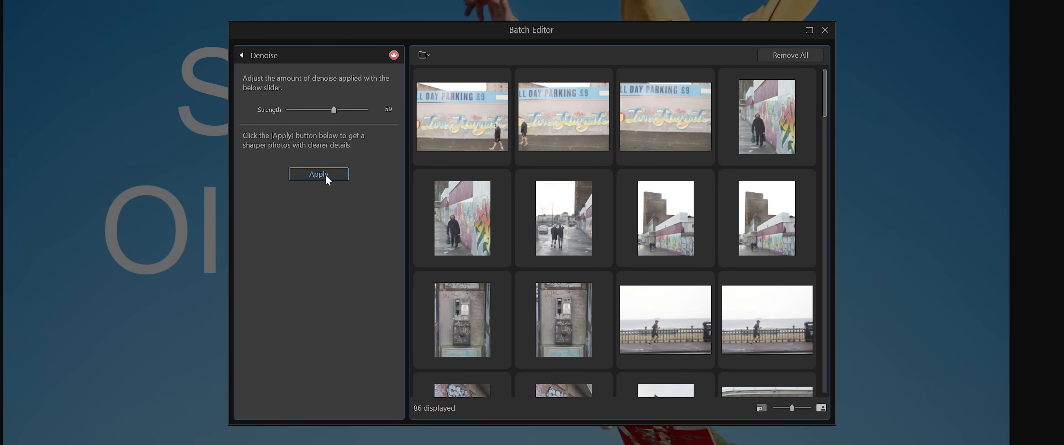
pyautogui.click(318, 175)
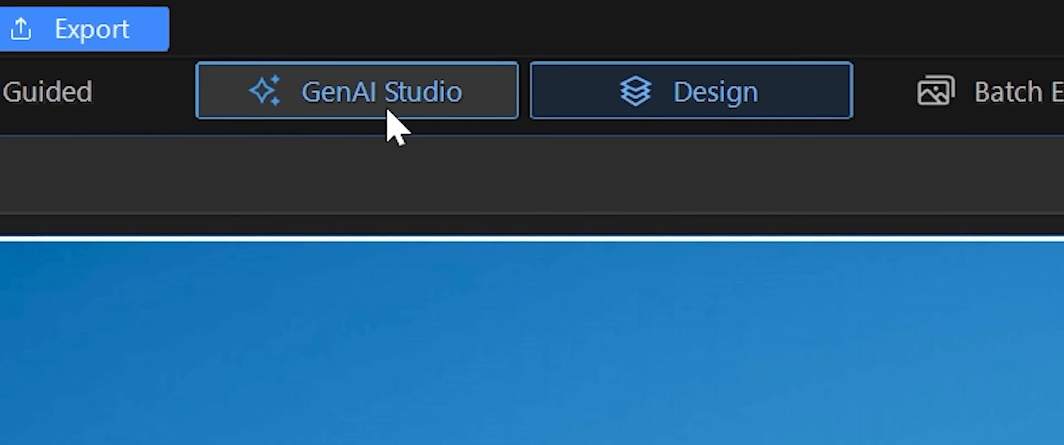
# Step: Enter GenAI Studio and scroll through its portrait, transform and business AI tools
pyautogui.click(356, 90)
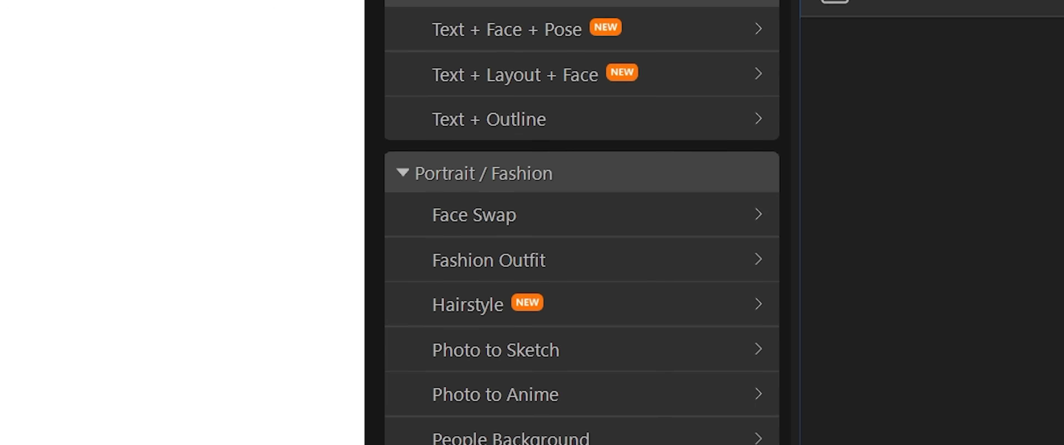
pyautogui.scroll(-3)
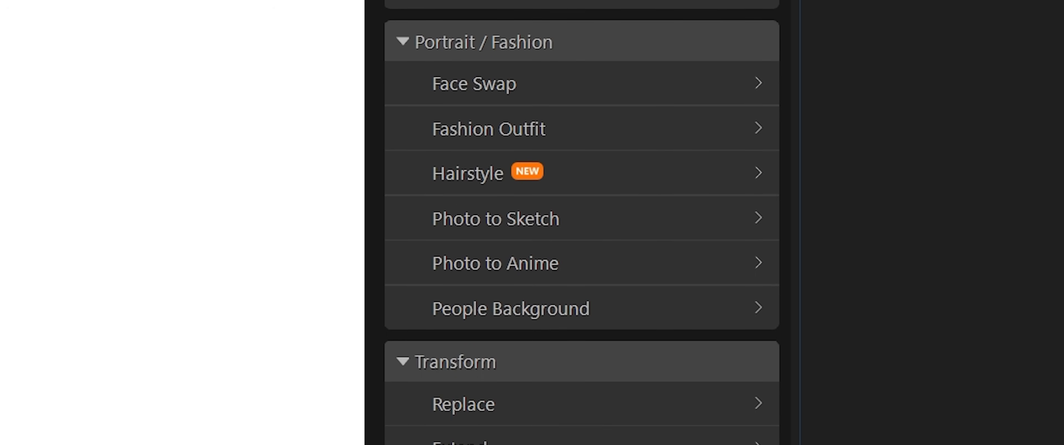
pyautogui.scroll(-3)
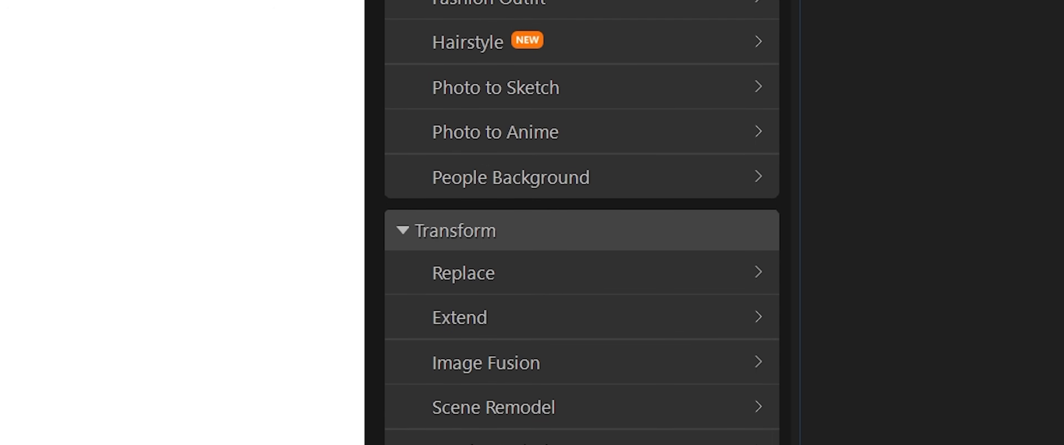
pyautogui.scroll(-3)
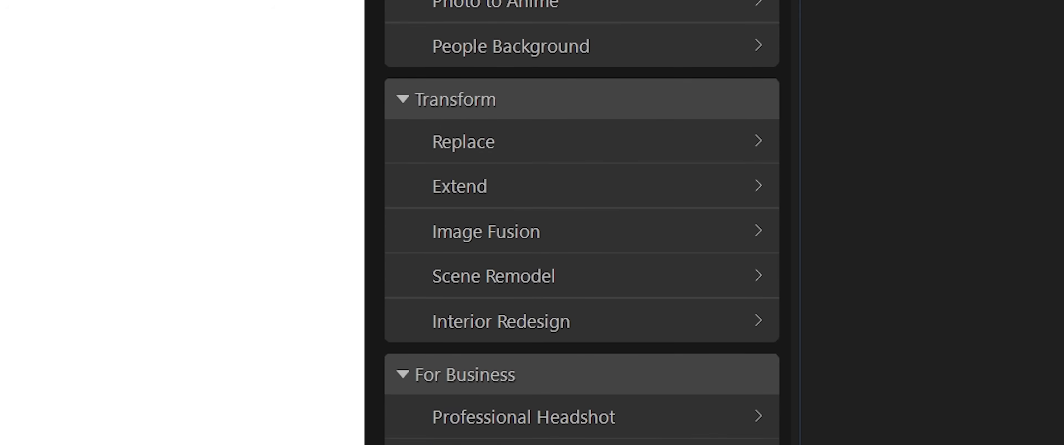